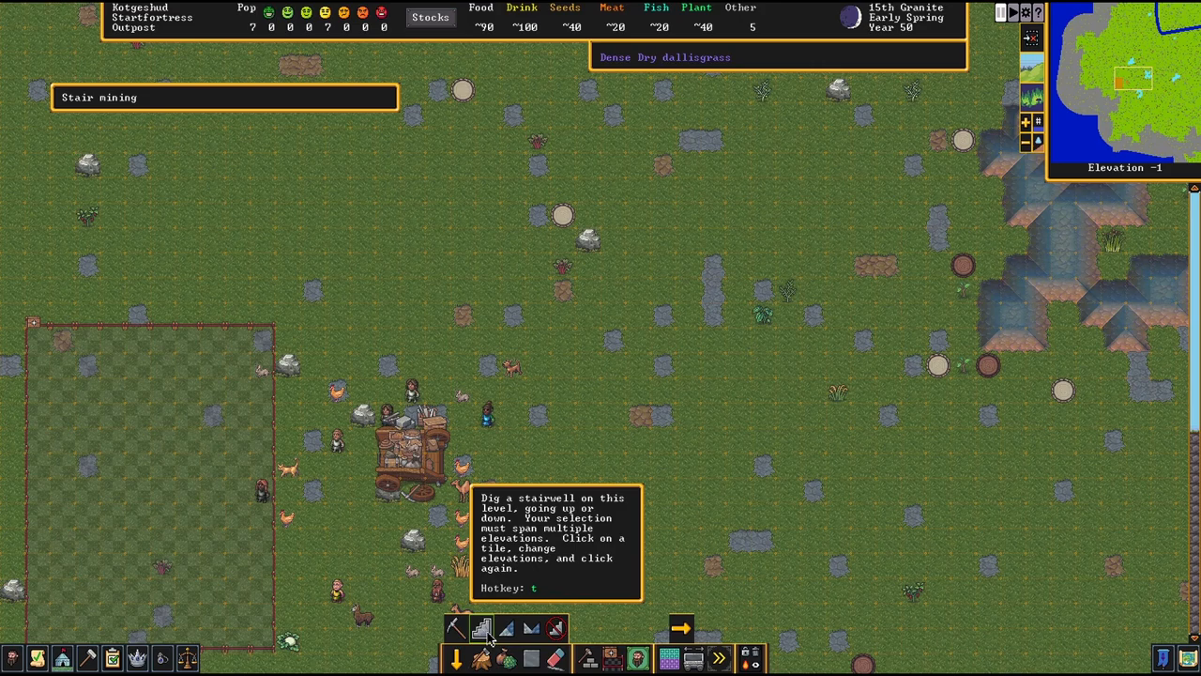
Step: Mark the stairwell's first corner on the surface tile
{"action": "left_click", "coordinate": [601, 505]}
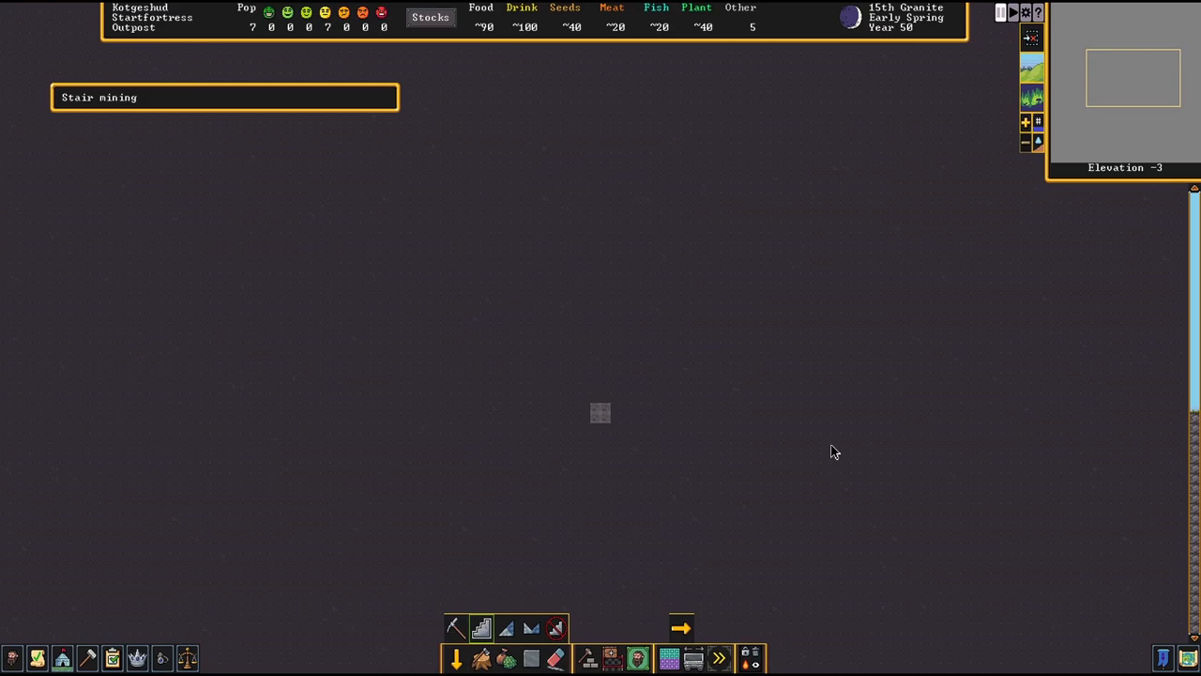
{"action": "left_click", "coordinate": [455, 627]}
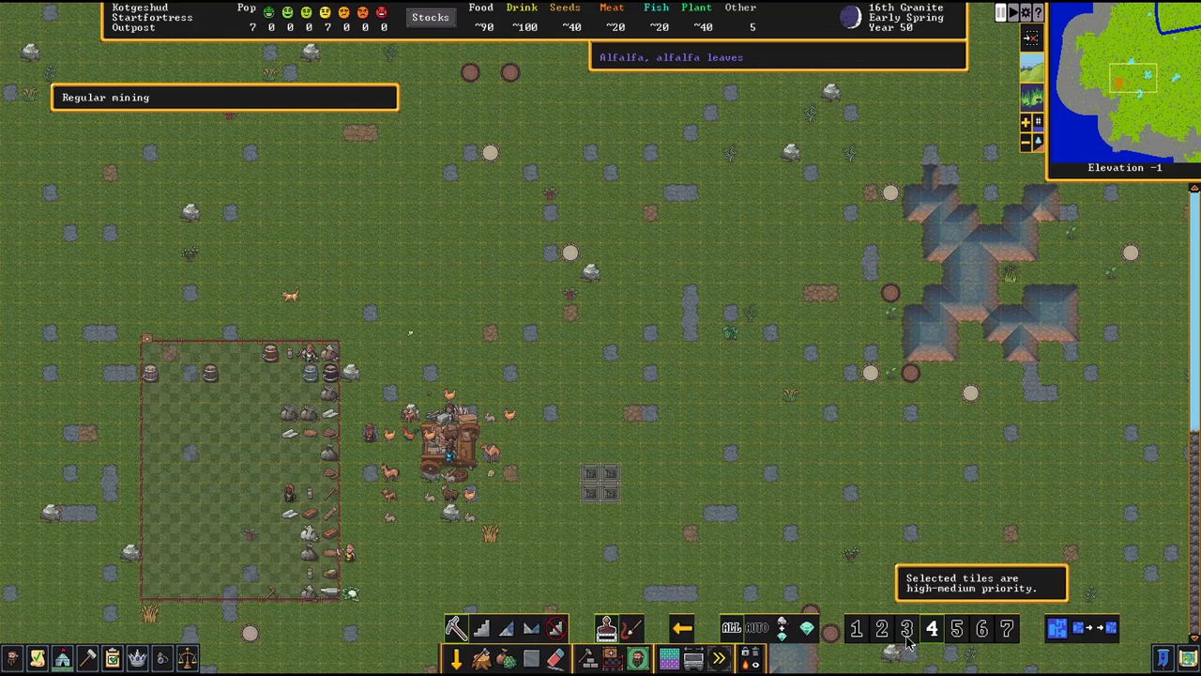
{"action": "mouse_move", "coordinate": [781, 637]}
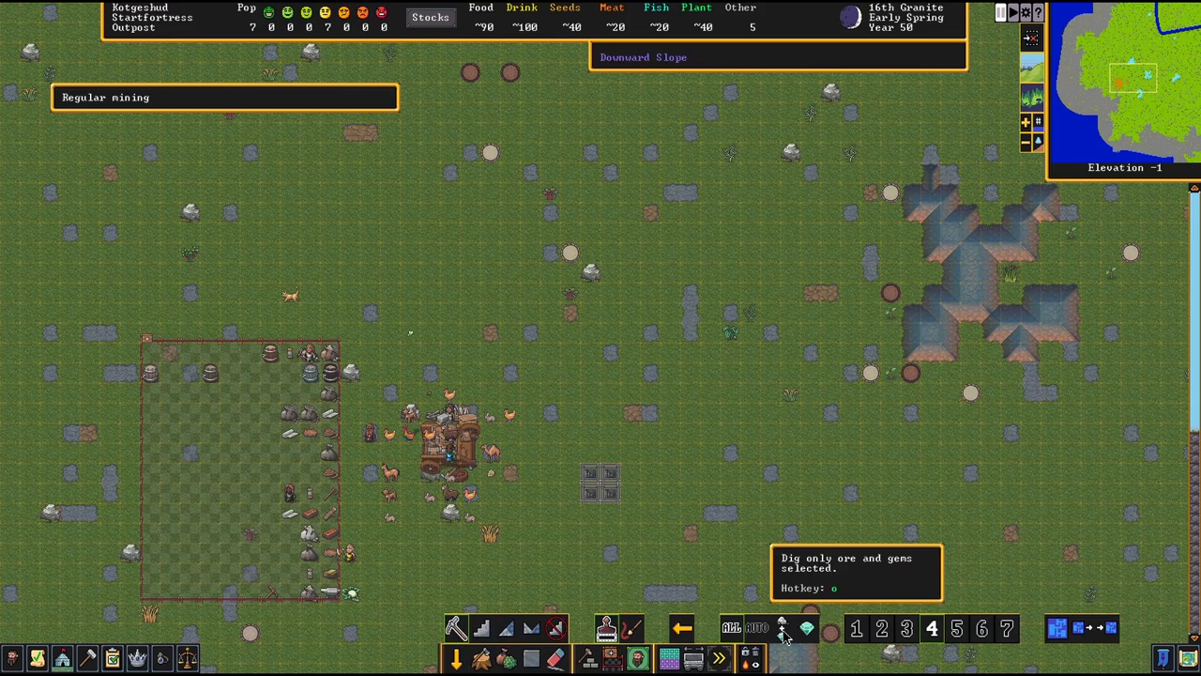
Step: Restrict the dig order to ore and gem mining only
{"action": "left_click", "coordinate": [785, 627]}
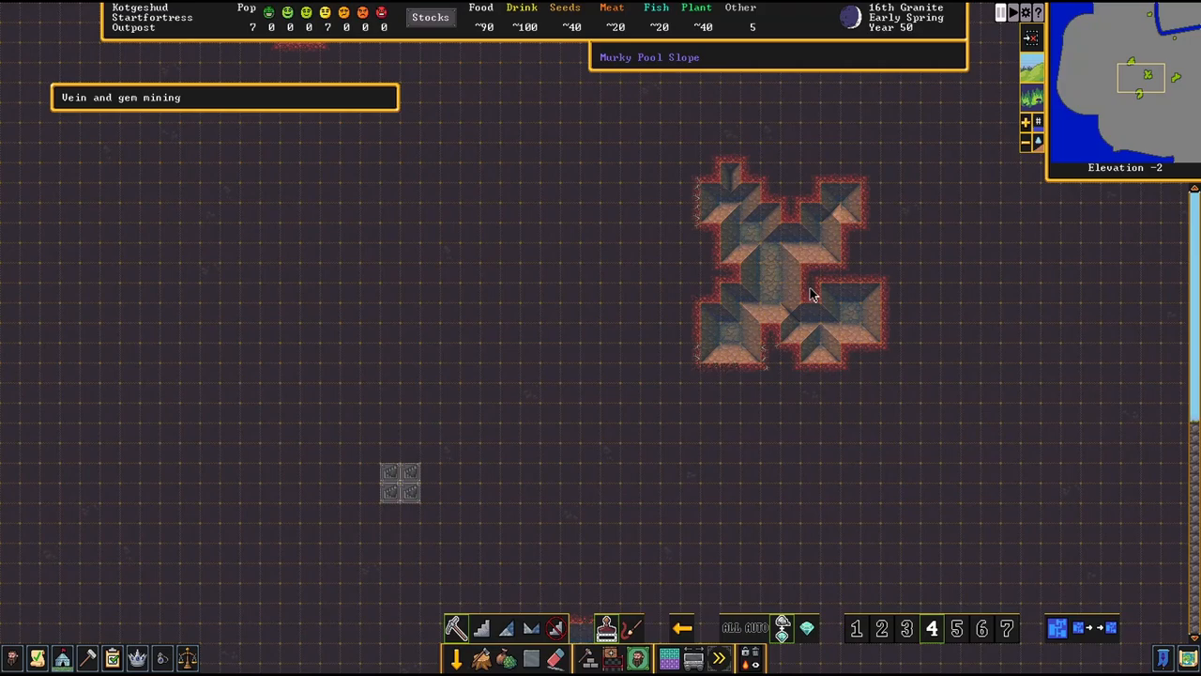
{"action": "mouse_move", "coordinate": [672, 355]}
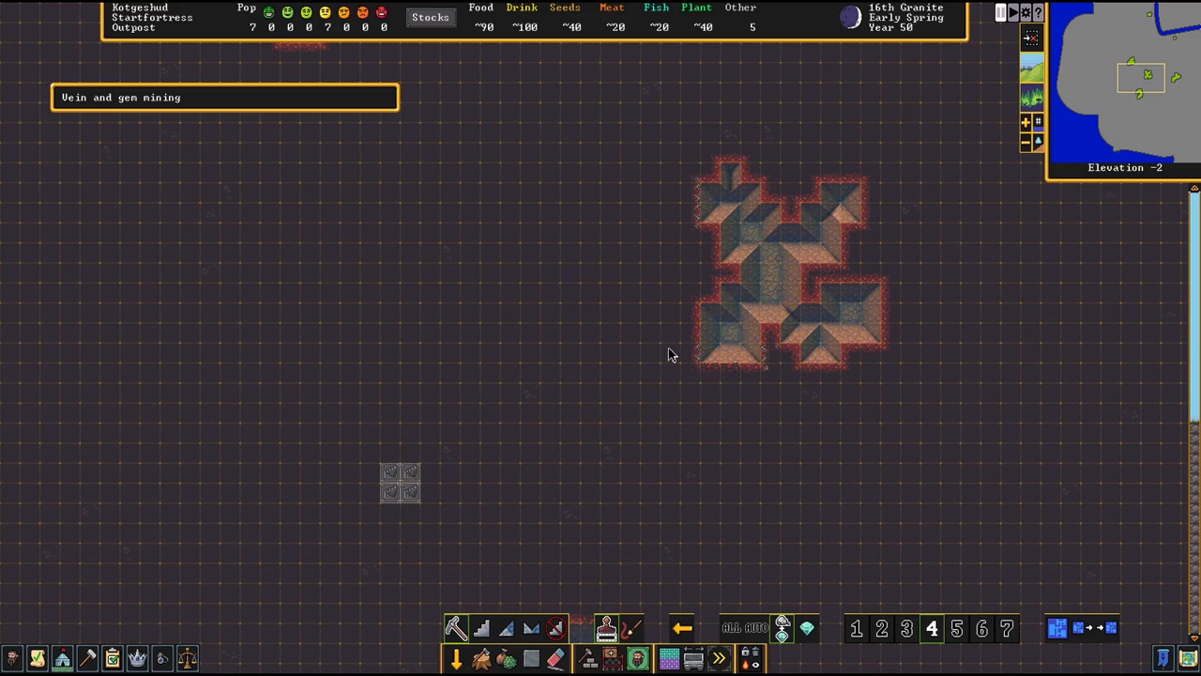
{"action": "mouse_move", "coordinate": [755, 636]}
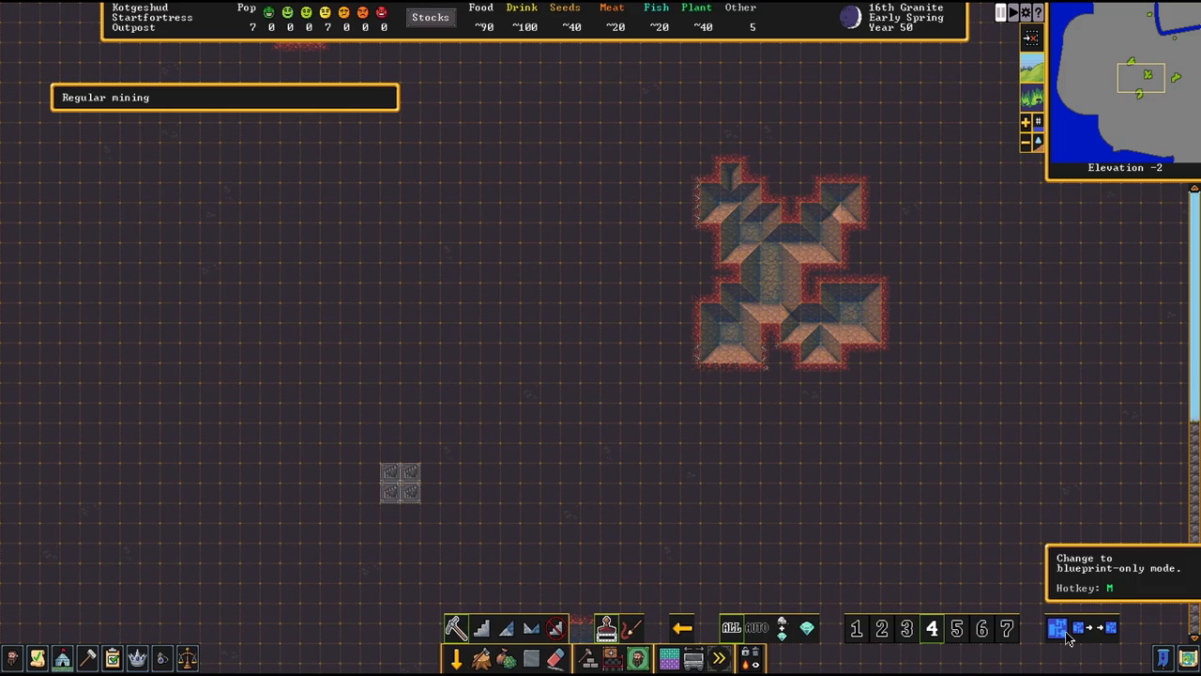
{"action": "mouse_move", "coordinate": [1048, 628]}
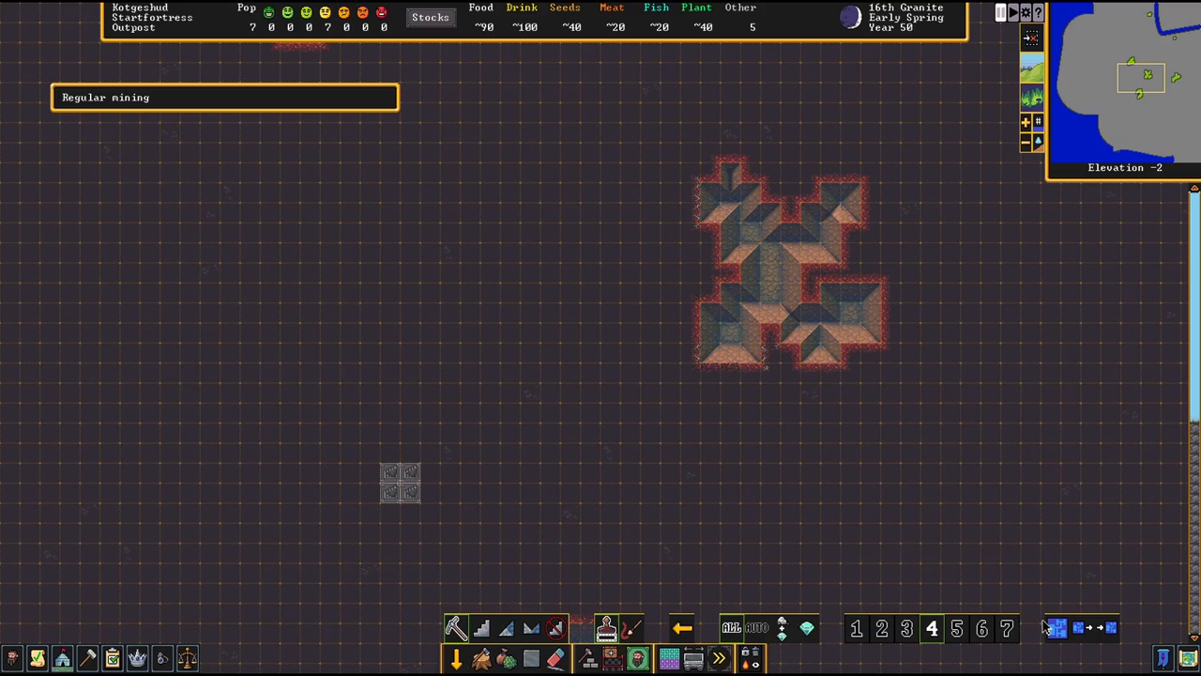
{"action": "mouse_move", "coordinate": [1059, 627]}
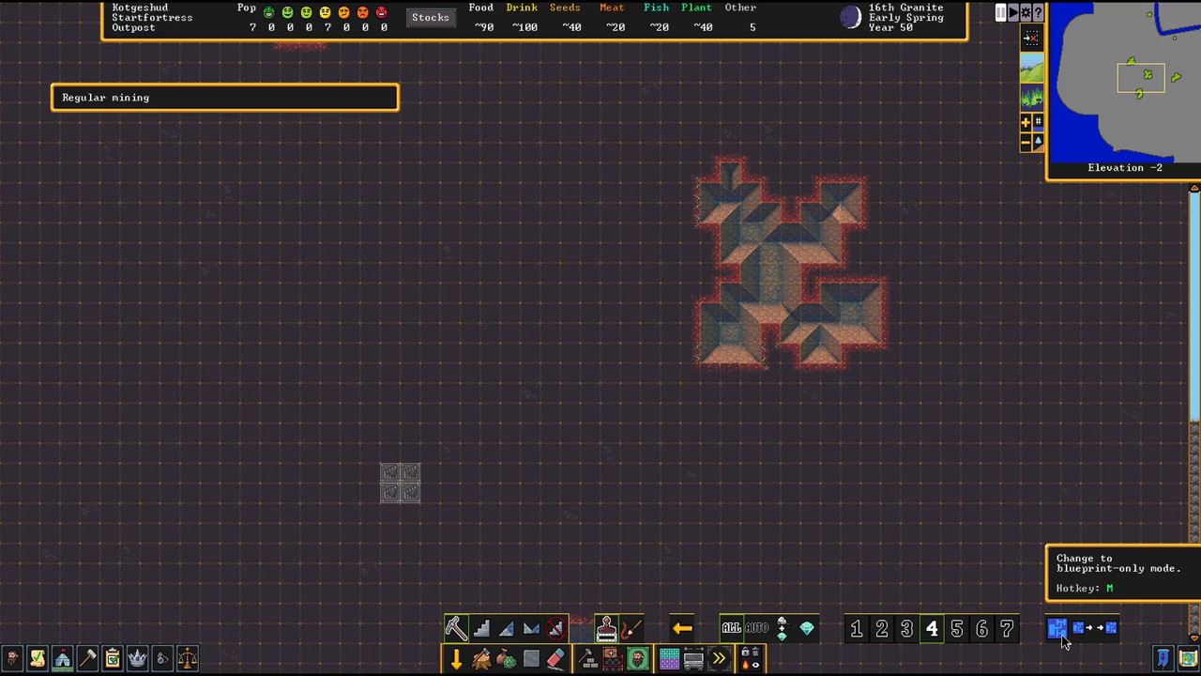
{"action": "mouse_move", "coordinate": [822, 522]}
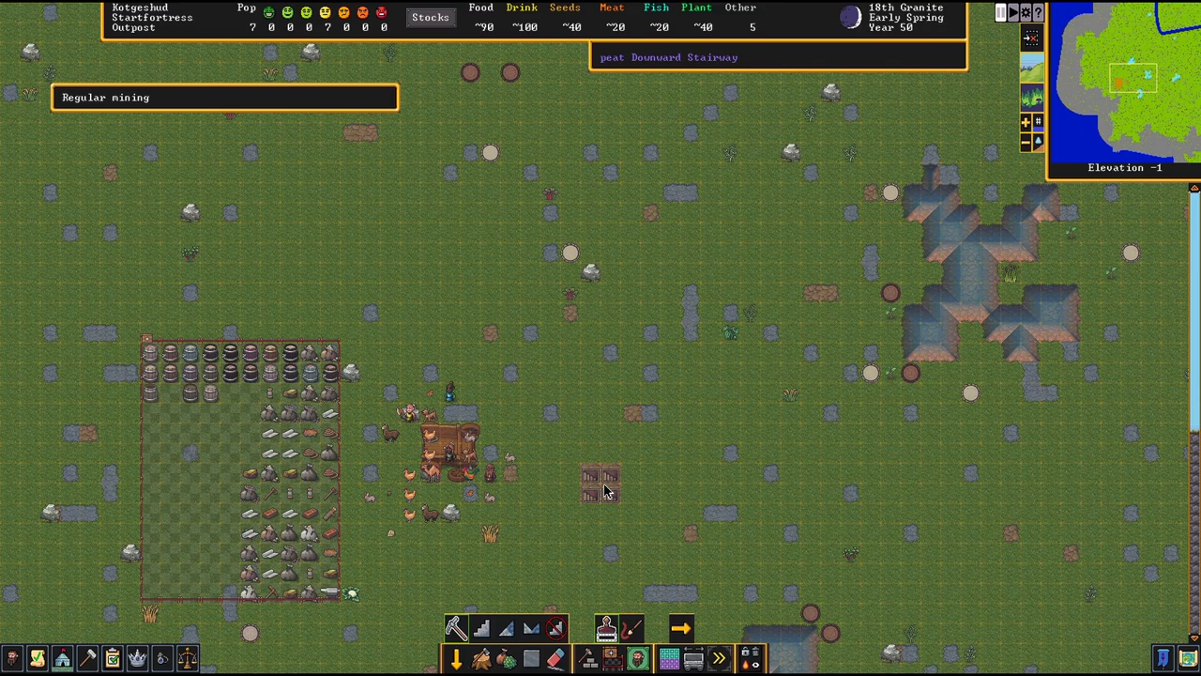
{"action": "mouse_move", "coordinate": [612, 503]}
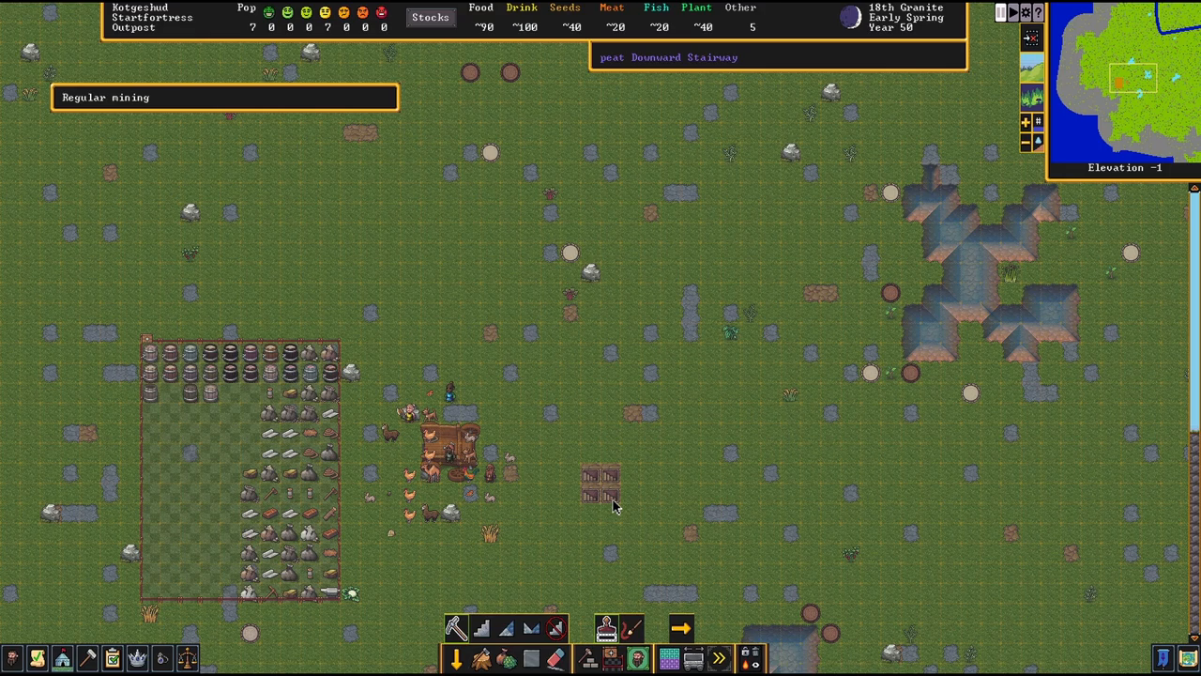
Step: Move the view down to elevation -3 to see the dug stairway tile
{"action": "scroll", "scroll_direction": "down", "scroll_amount": 3}
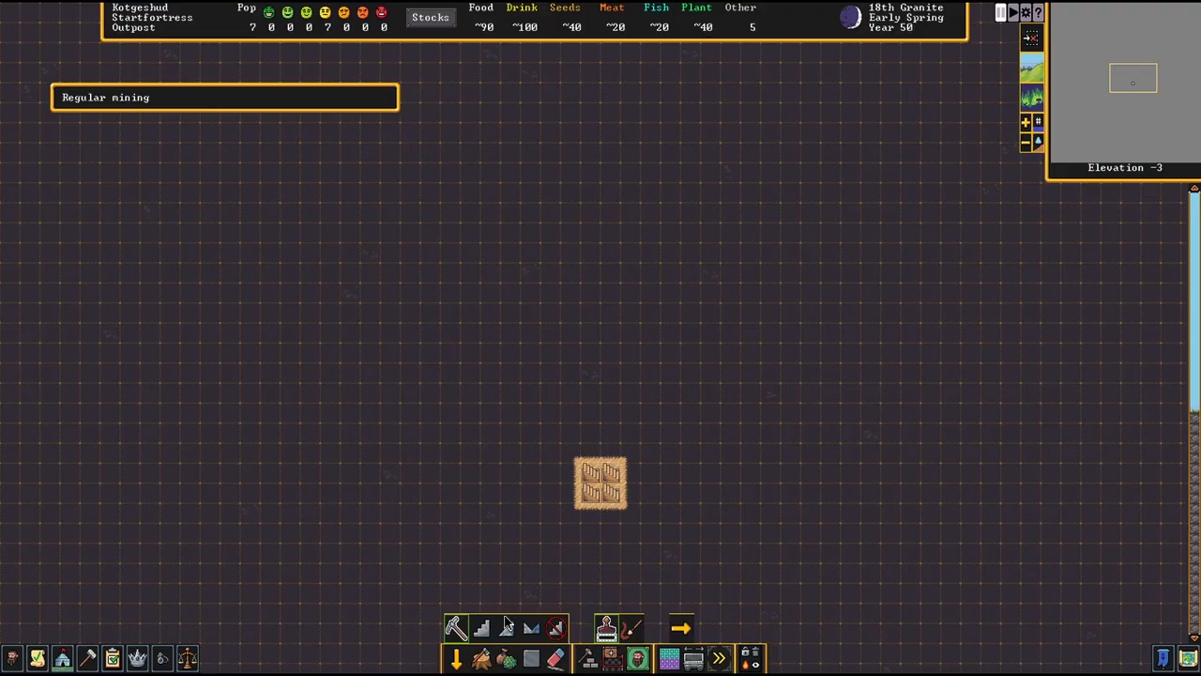
{"action": "mouse_move", "coordinate": [602, 474]}
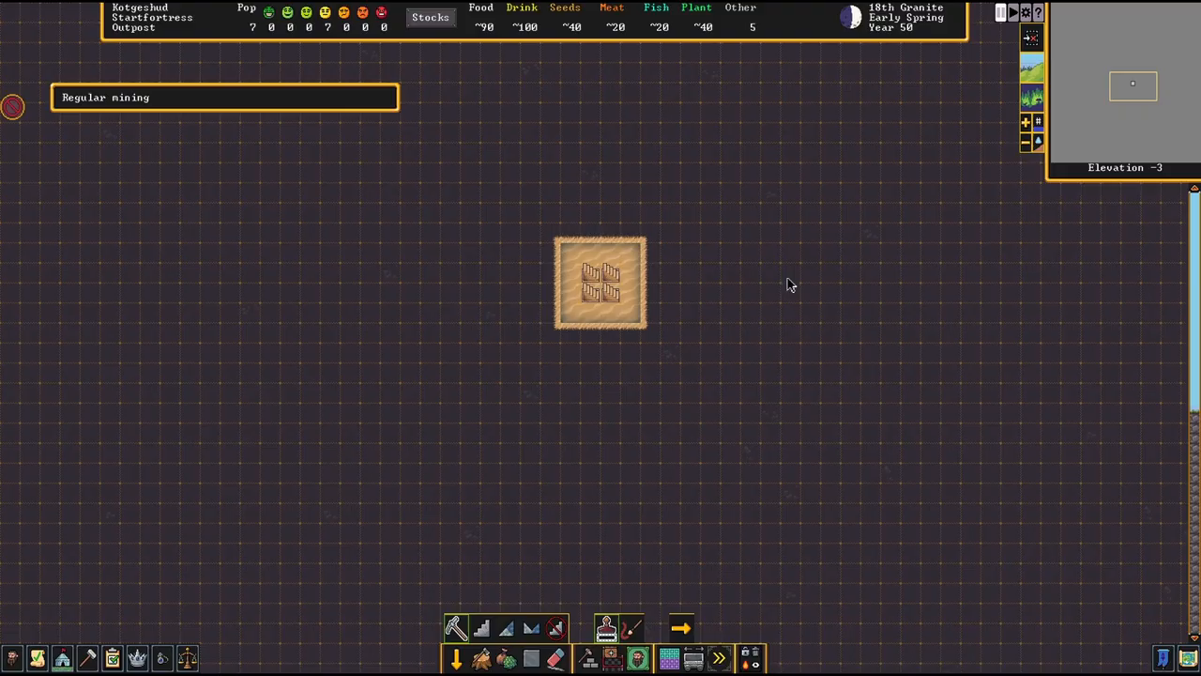
{"action": "mouse_move", "coordinate": [604, 319]}
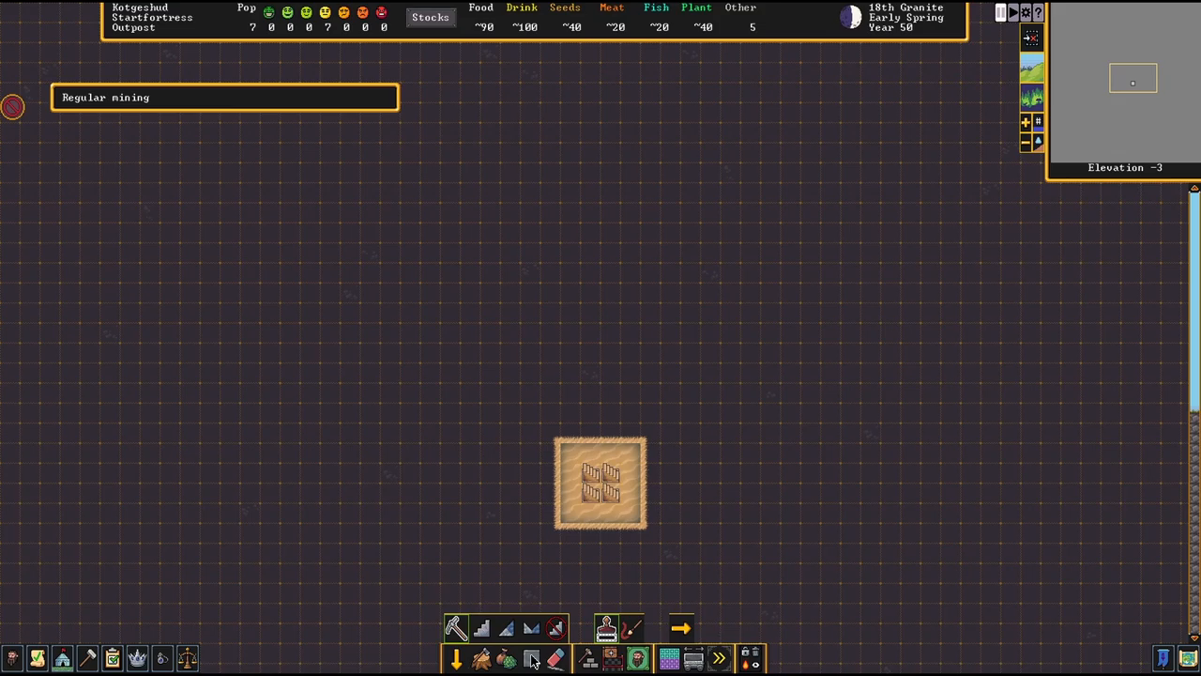
{"action": "mouse_move", "coordinate": [661, 491]}
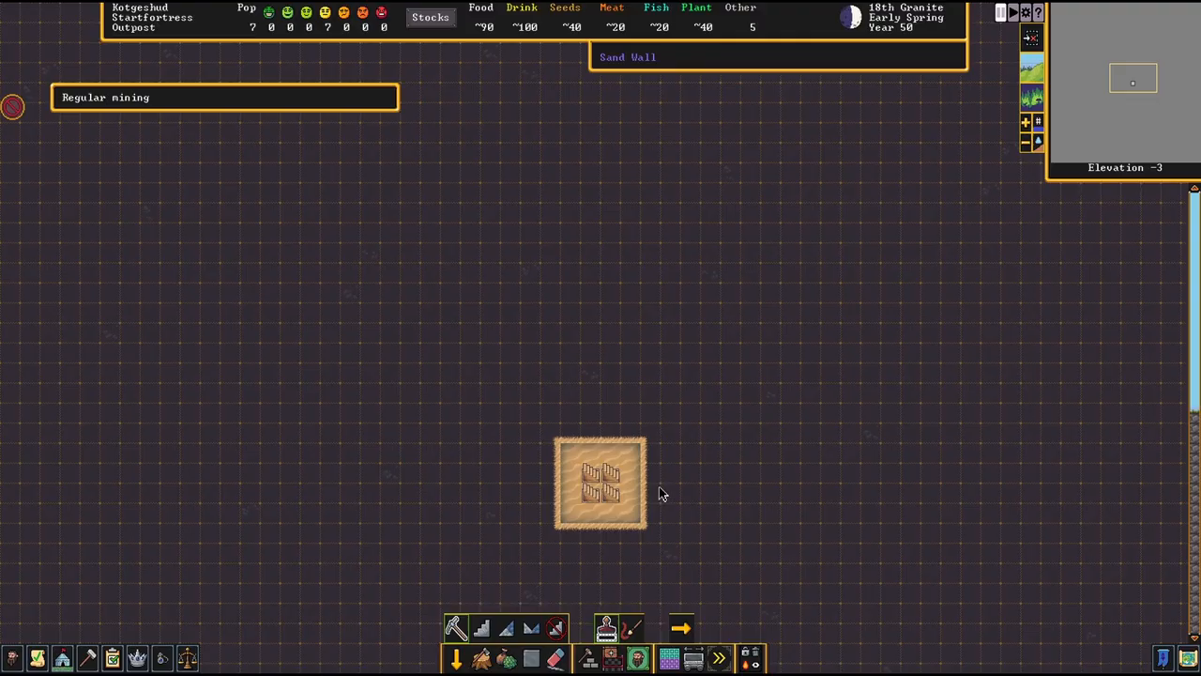
Step: Start a channel rectangle beside the stairwell bottom at elevation -3
{"action": "left_click", "coordinate": [531, 627]}
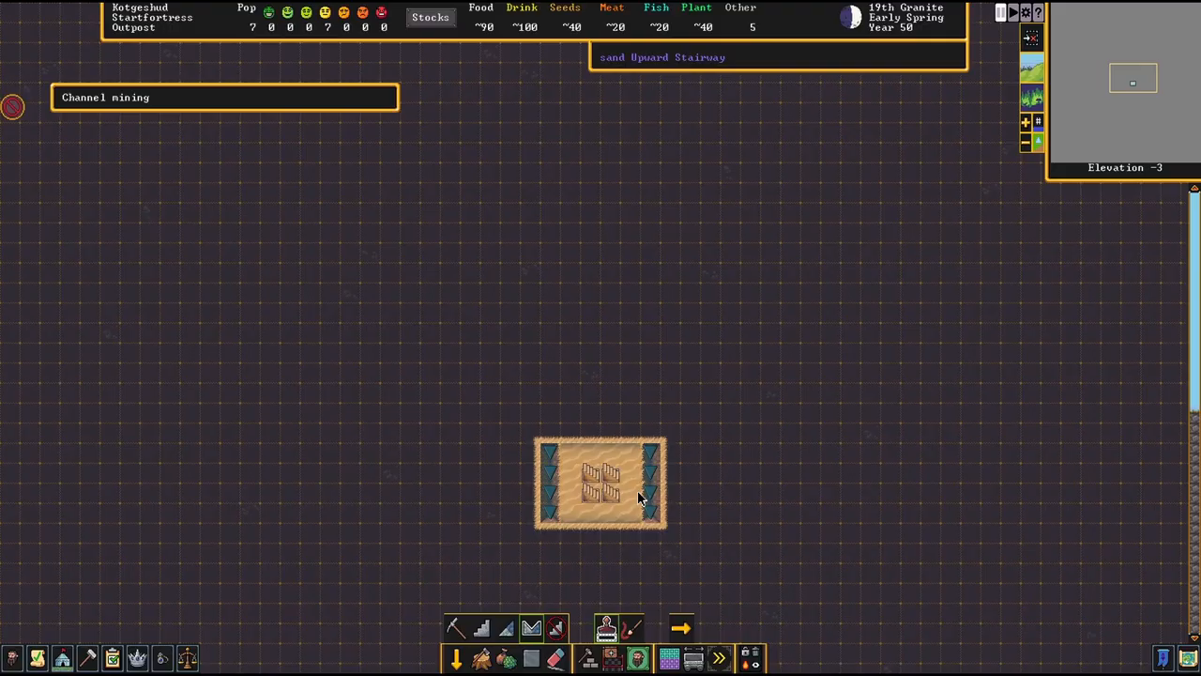
{"action": "mouse_move", "coordinate": [647, 466]}
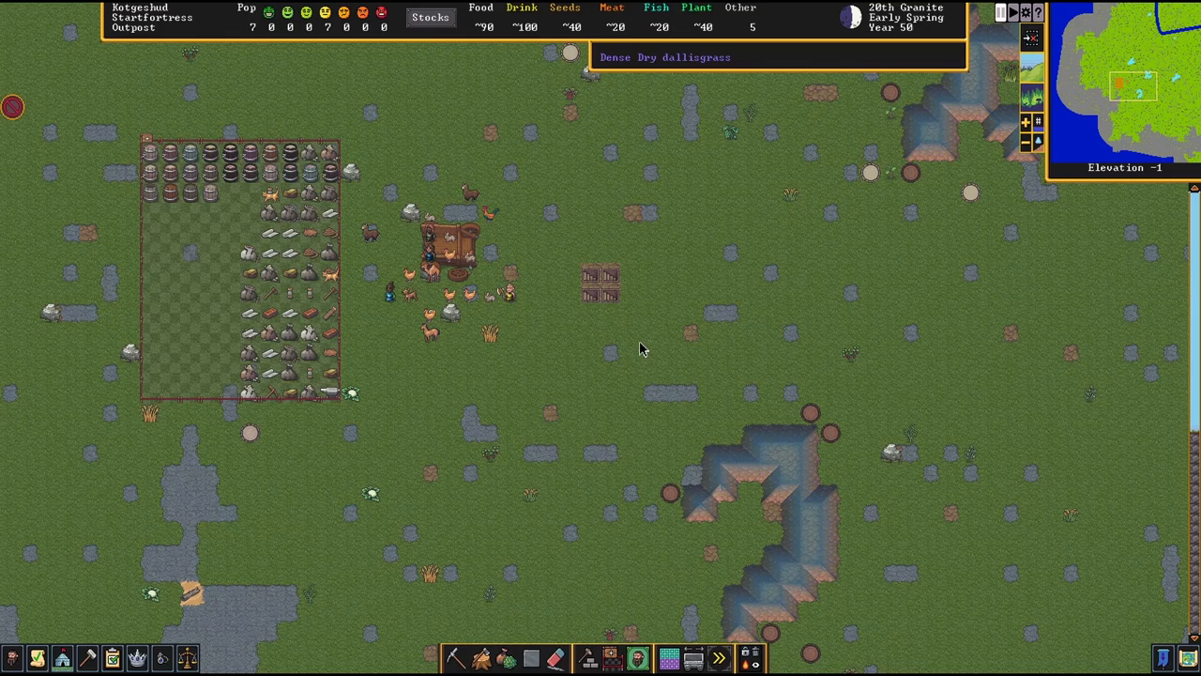
{"action": "mouse_move", "coordinate": [623, 251]}
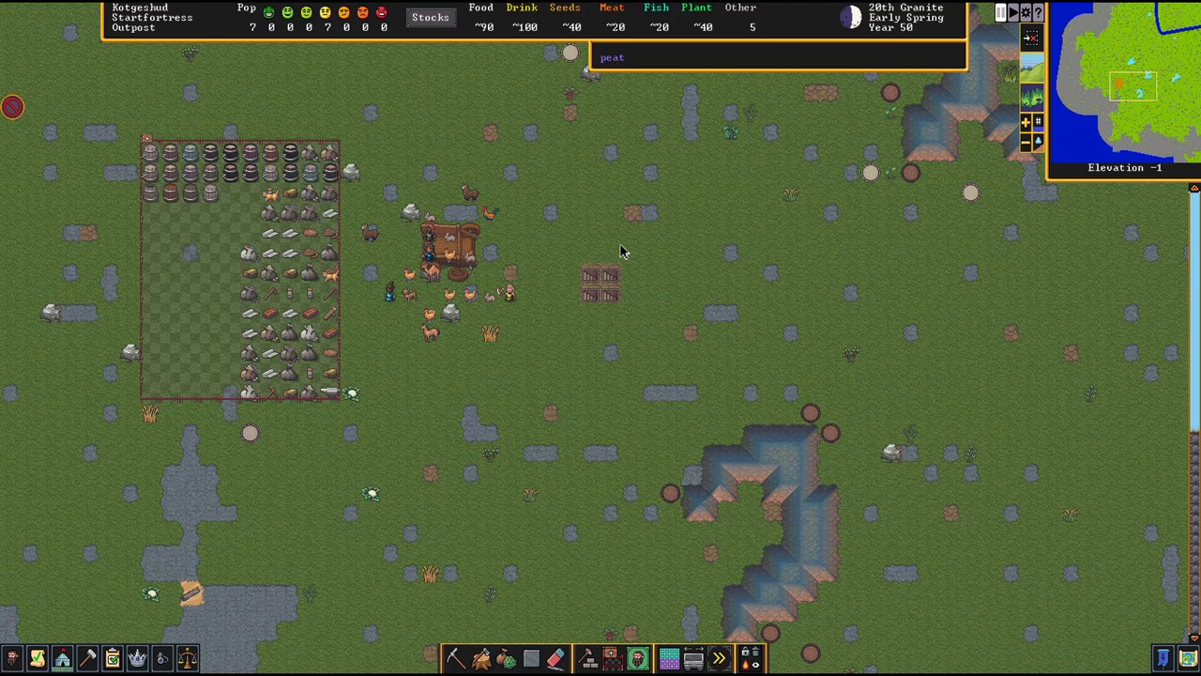
{"action": "mouse_move", "coordinate": [615, 304]}
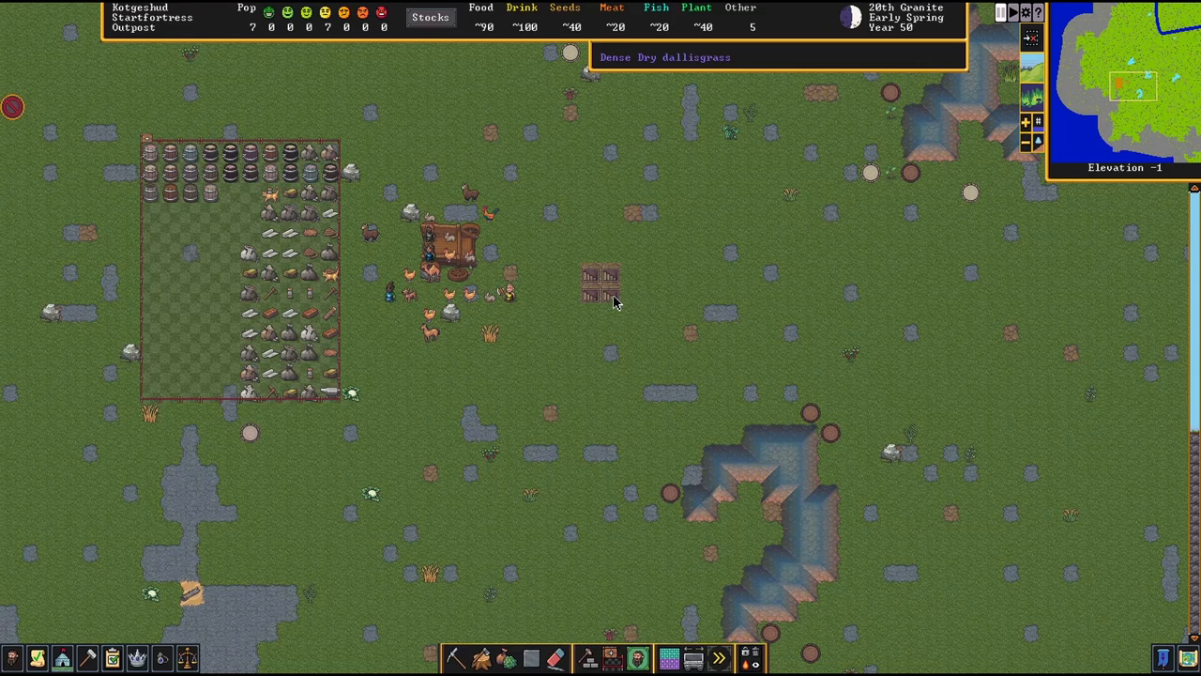
{"action": "mouse_move", "coordinate": [661, 411]}
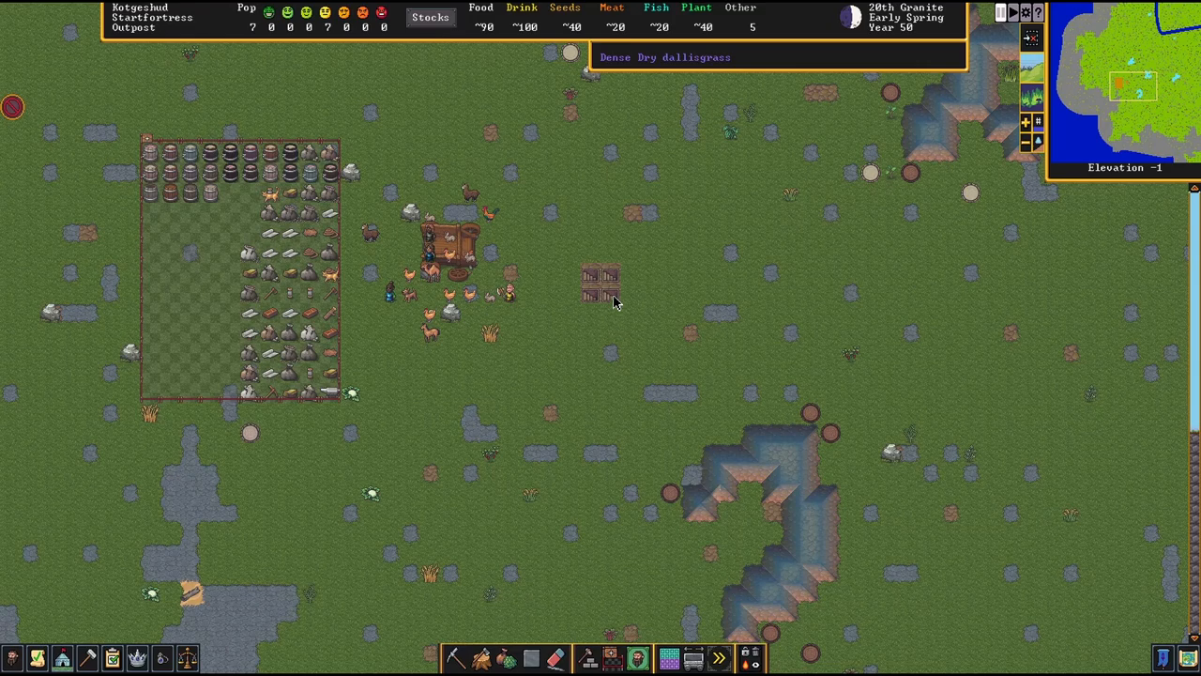